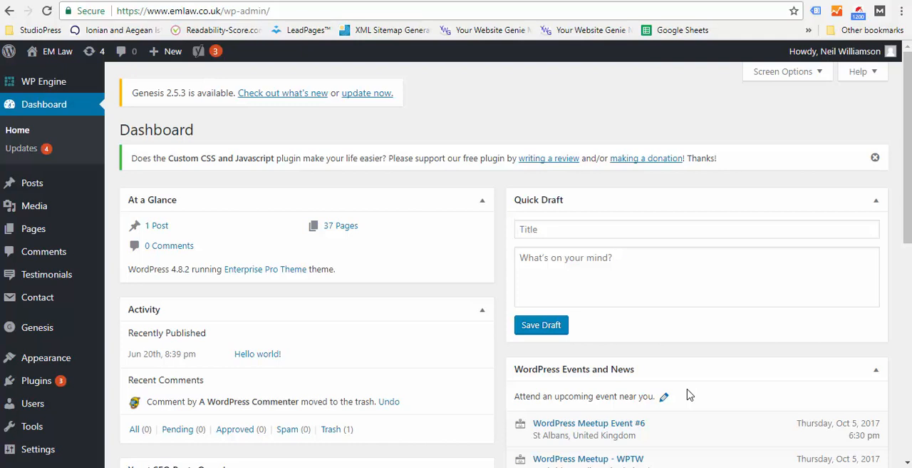
mouse_move(276, 301)
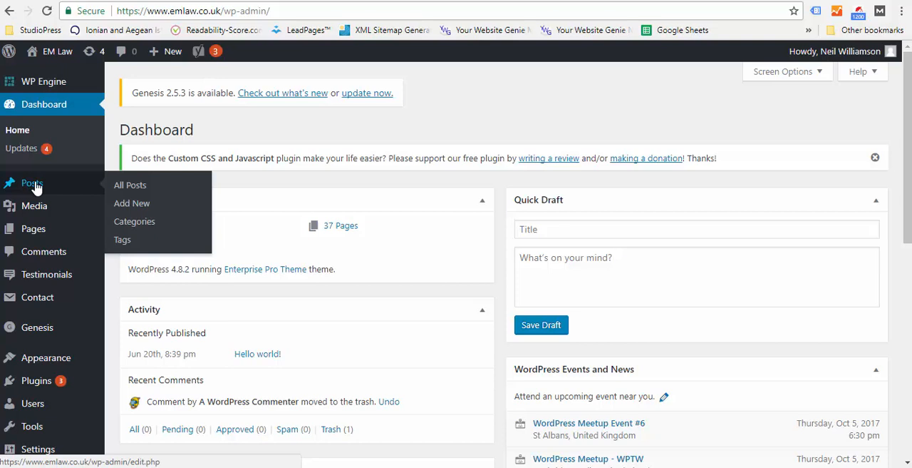
mouse_move(114, 187)
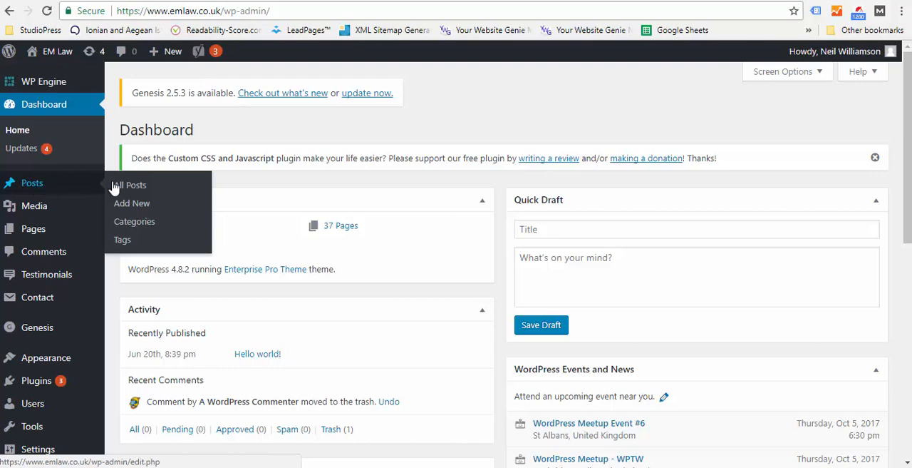
Open the 'Hello world!' post for editing from the All Posts list.
left_click(130, 185)
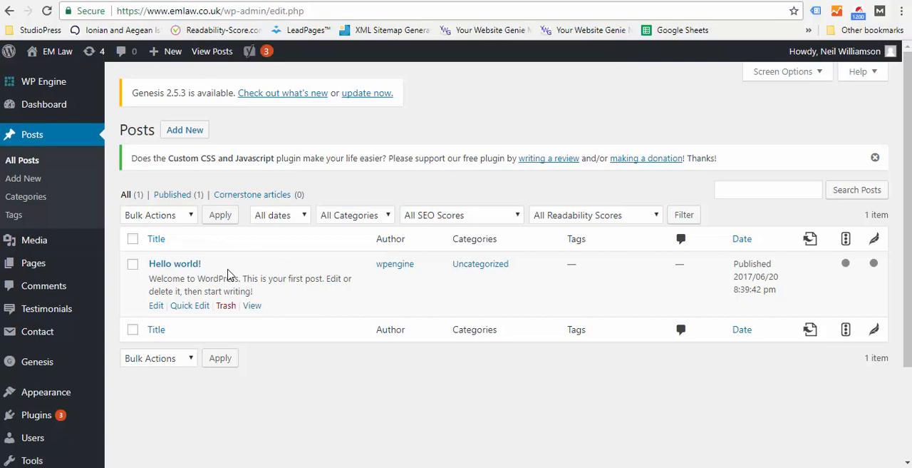
mouse_move(256, 299)
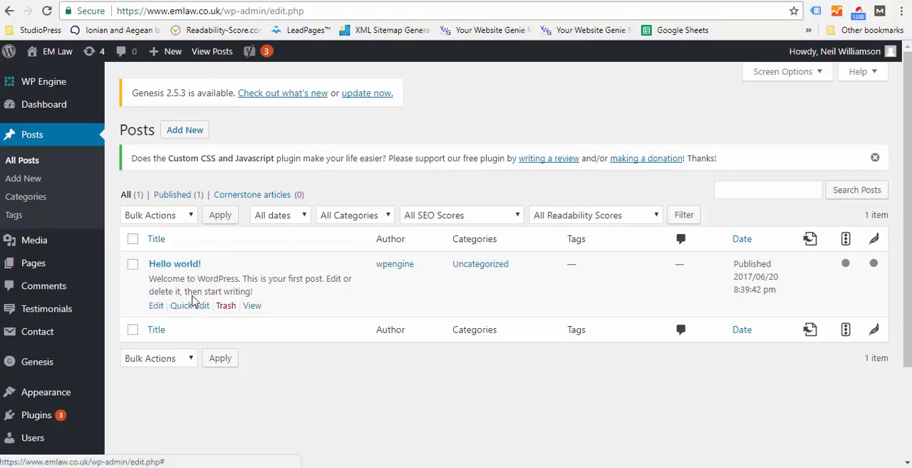
left_click(175, 263)
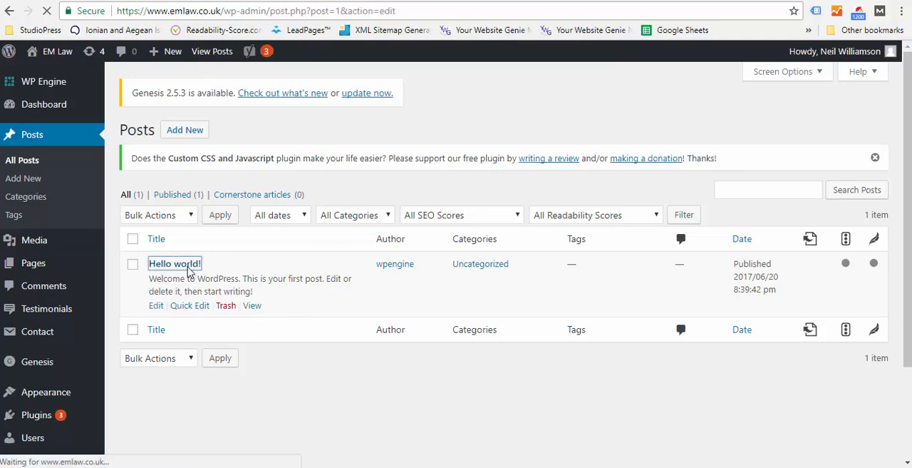
In the Visual editor, break the body after 'Welcome to WordPress.' into two paragraphs.
left_click(173, 263)
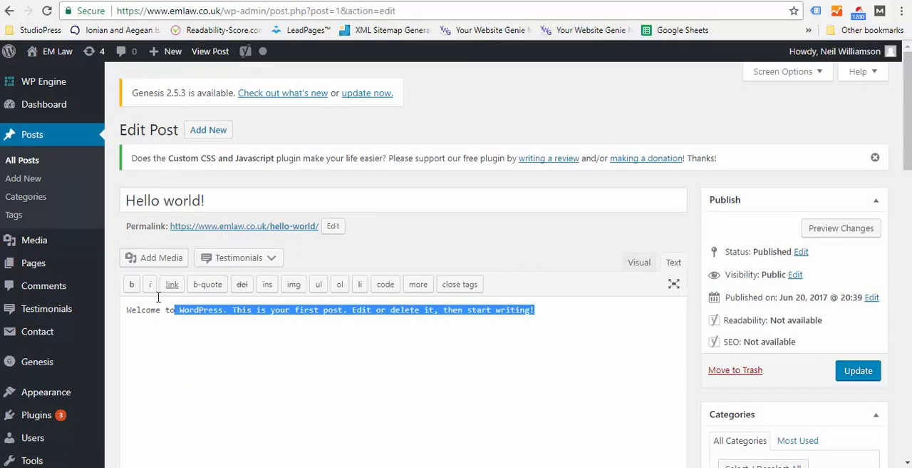
scroll("down", 3)
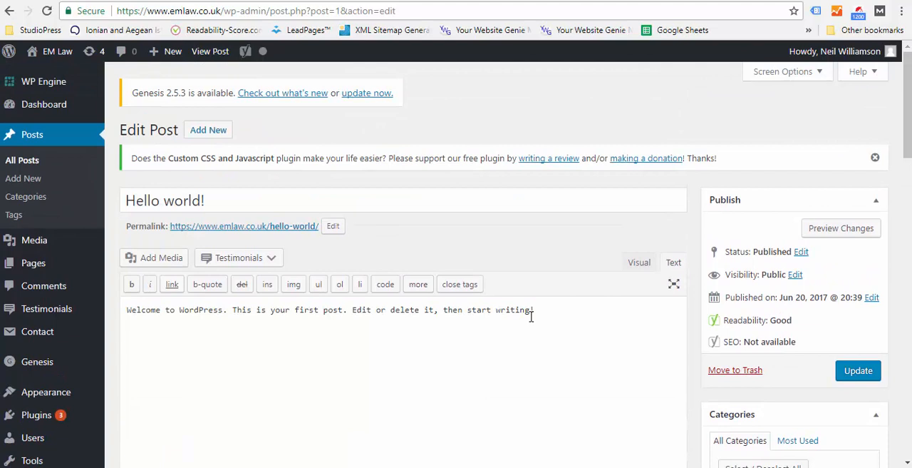
left_click(639, 261)
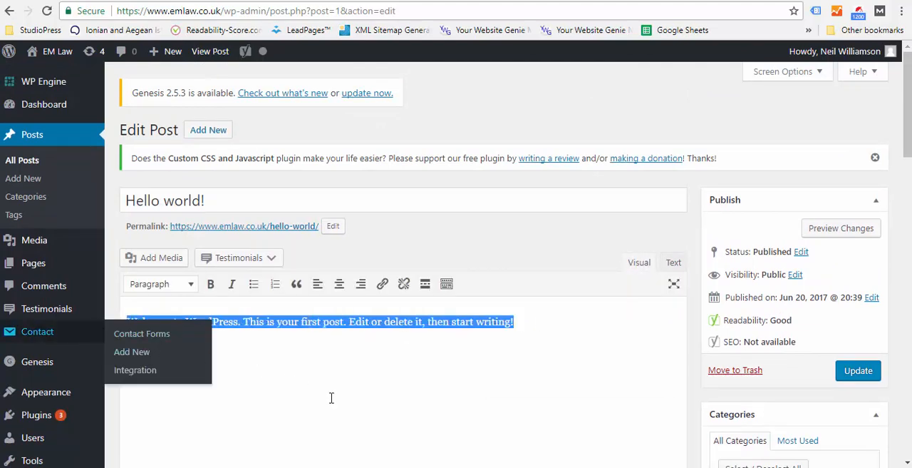
mouse_move(382, 284)
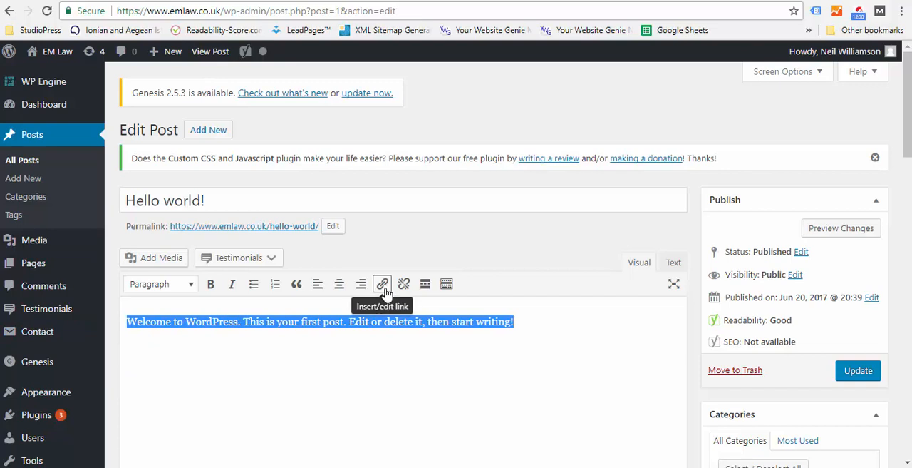
mouse_move(350, 320)
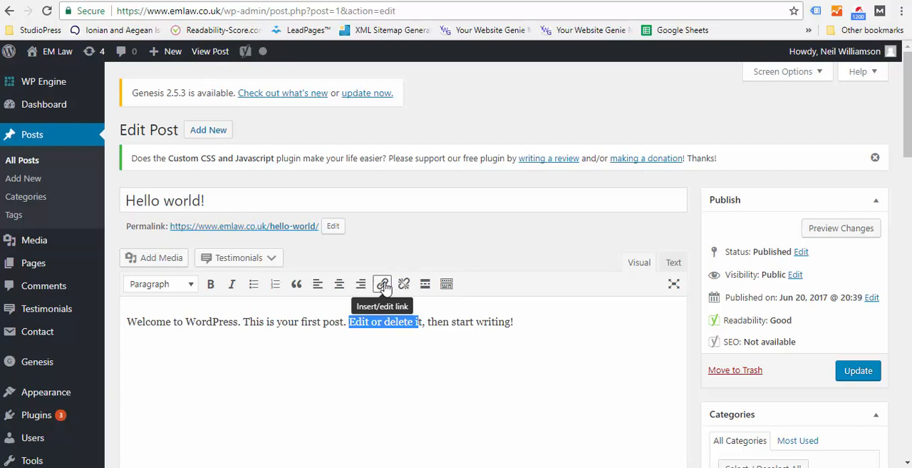
left_click(383, 284)
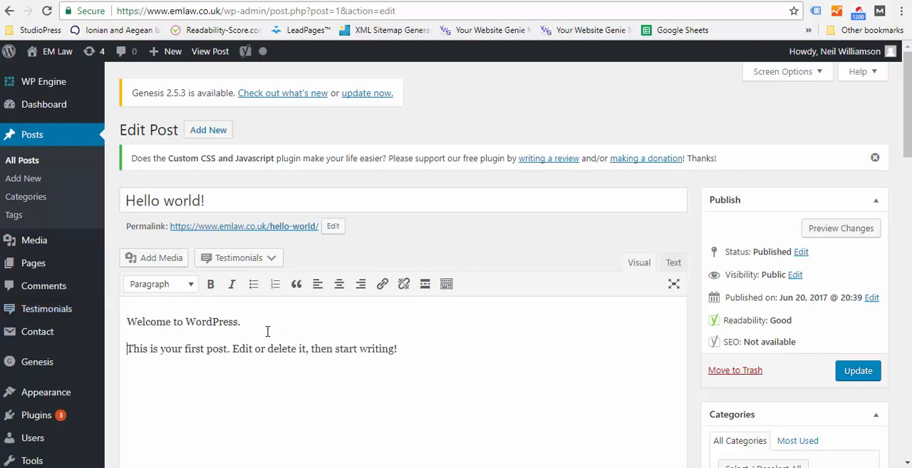
Format 'Welcome to WordPress.' as Heading 2 and add a 'Heading 3' level-3 subheading.
triple_click(183, 322)
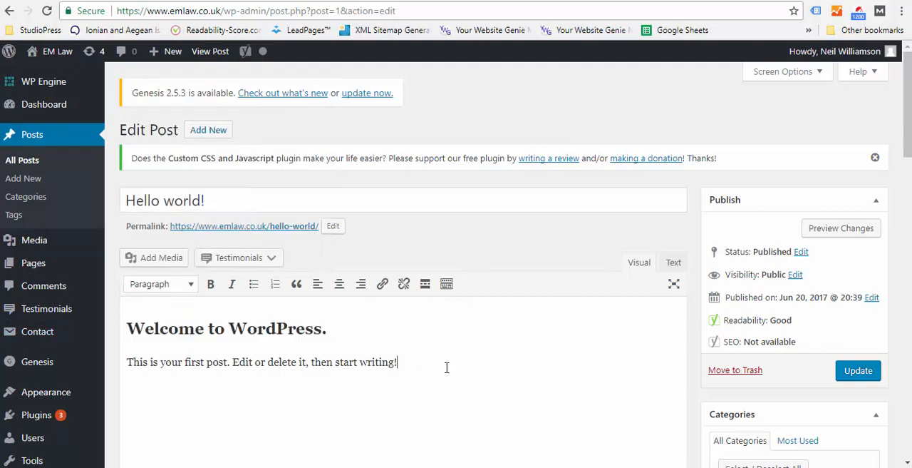
type("Heading 3")
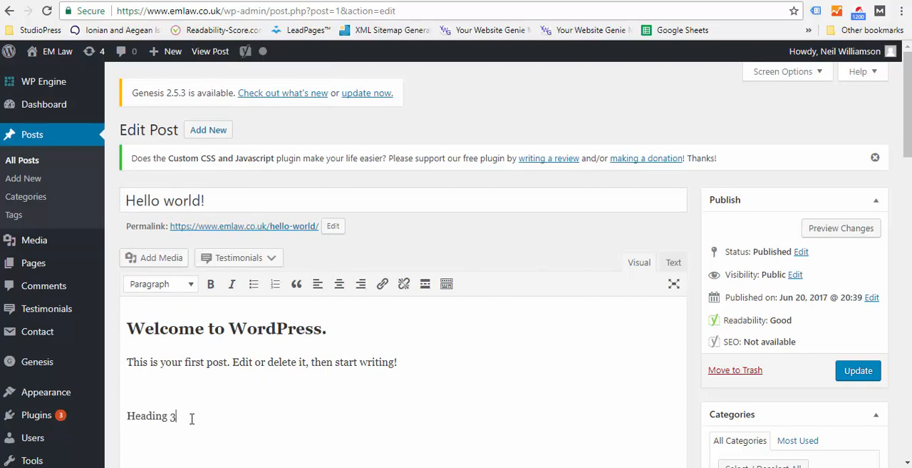
left_click(160, 284)
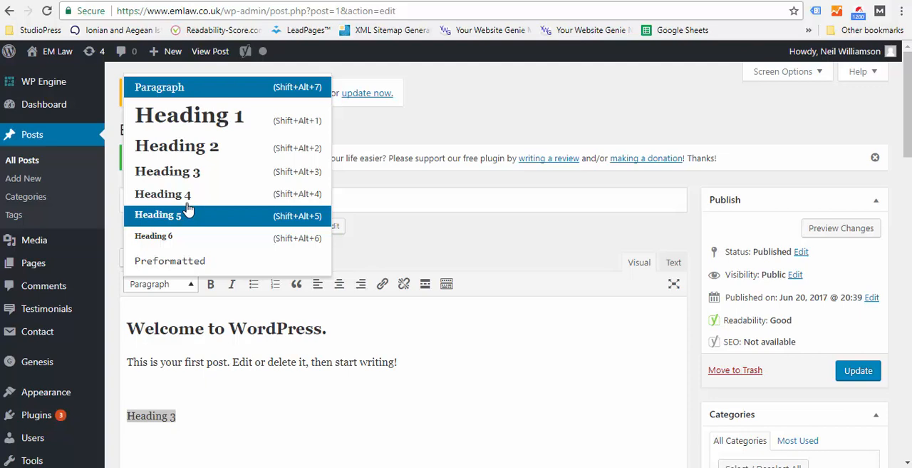
left_click(168, 171)
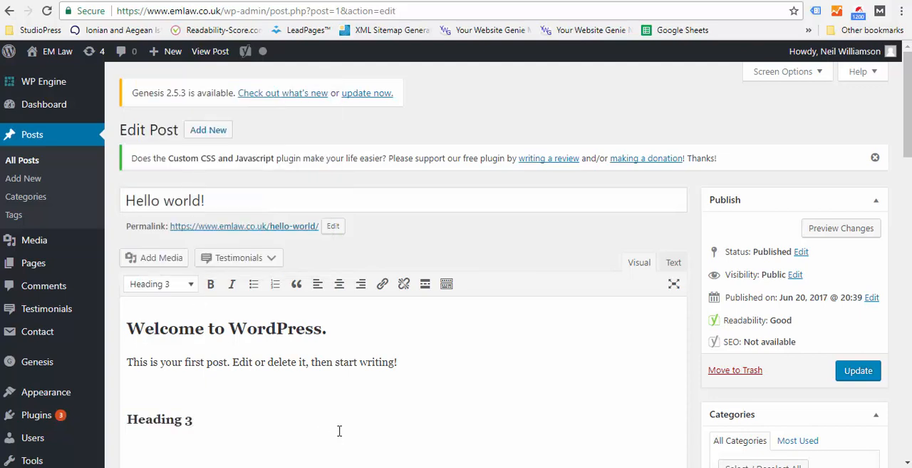
mouse_move(609, 293)
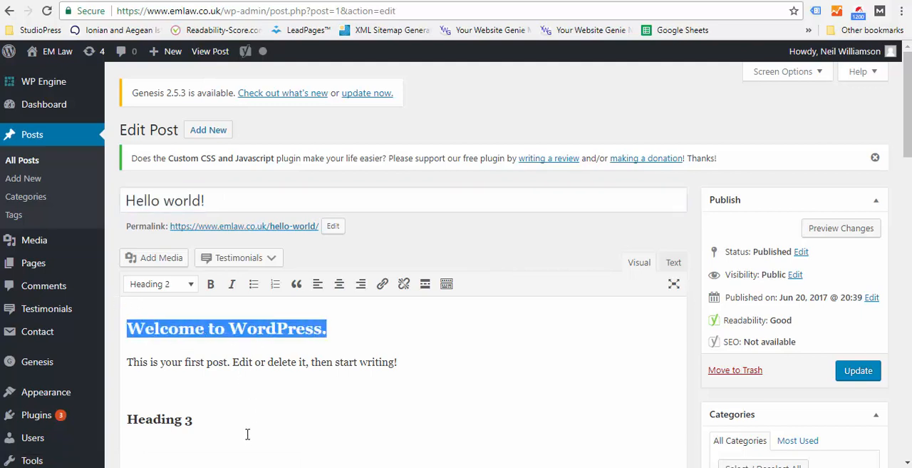
mouse_move(235, 418)
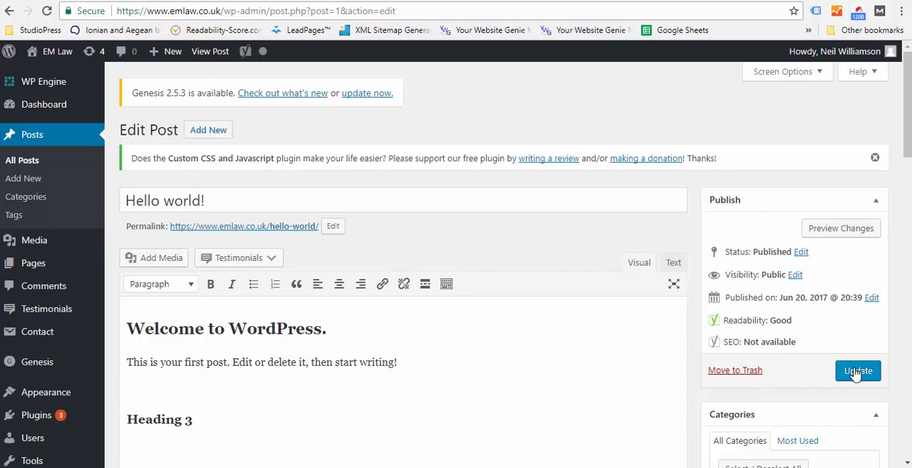
Update the 'Hello world!' post and view it on the live site.
left_click(858, 371)
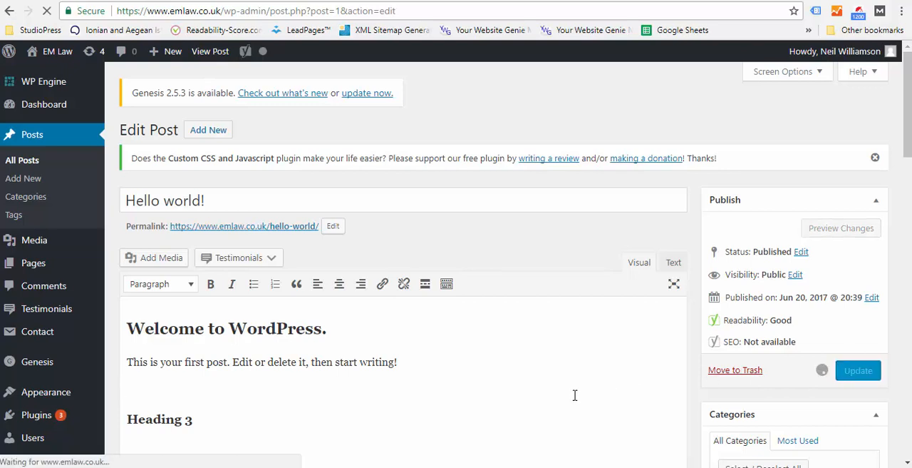
left_click(858, 370)
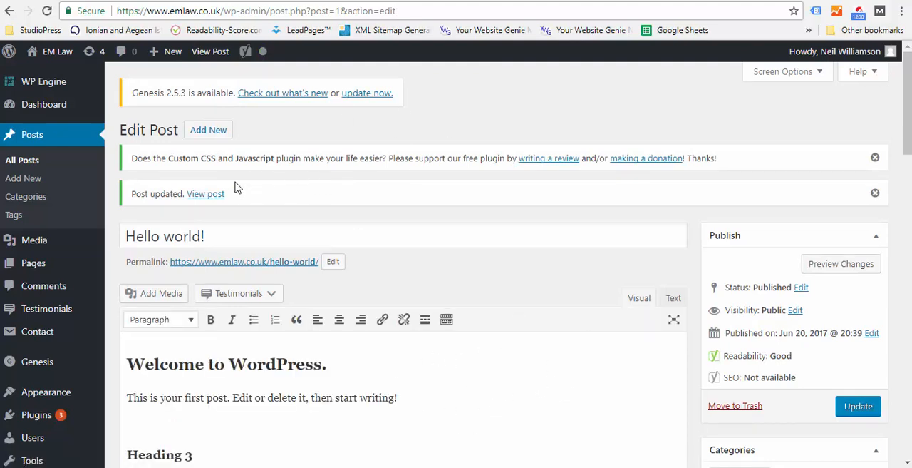
mouse_move(450, 172)
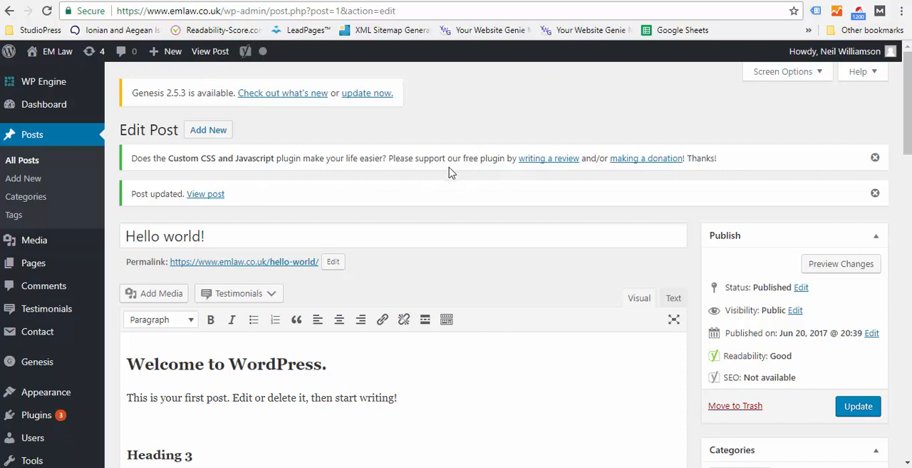
mouse_move(451, 178)
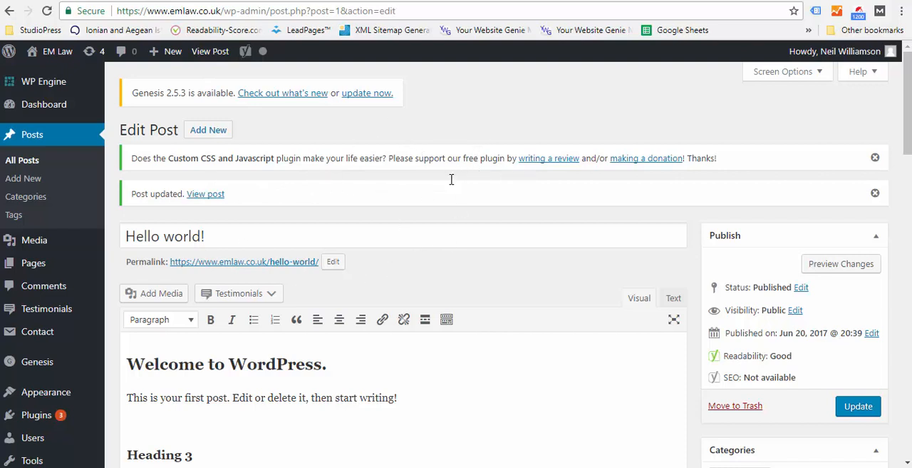
mouse_move(209, 51)
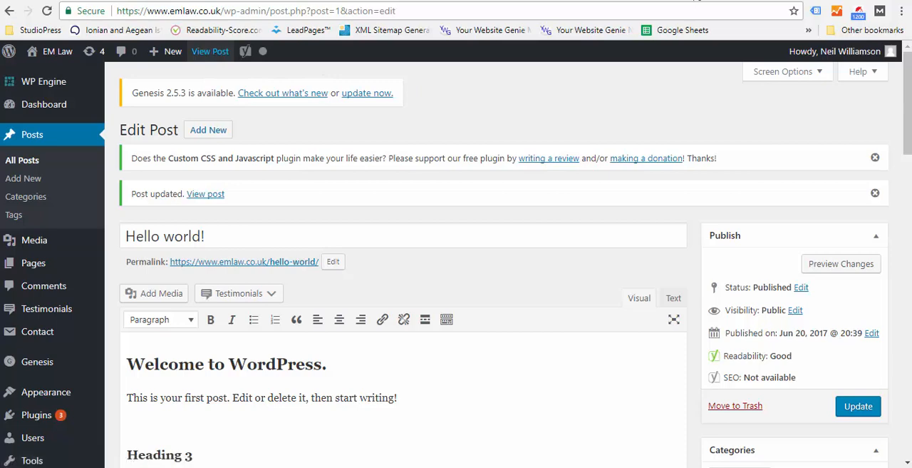
left_click(210, 51)
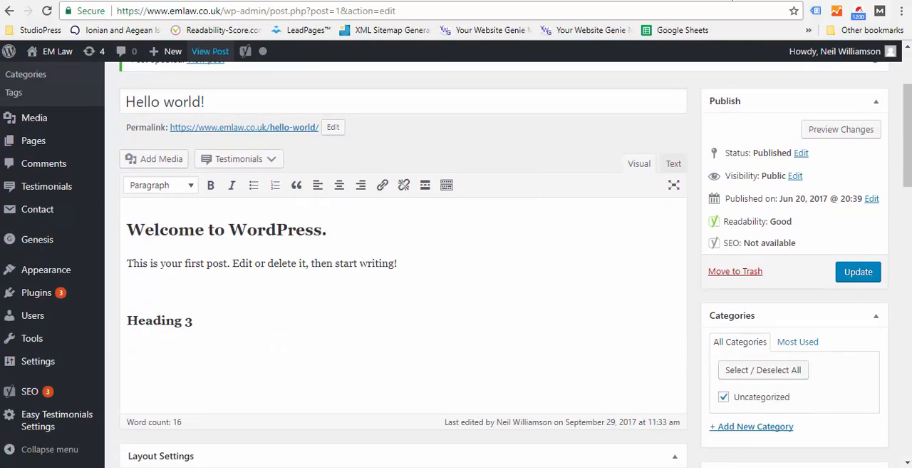
left_click(210, 50)
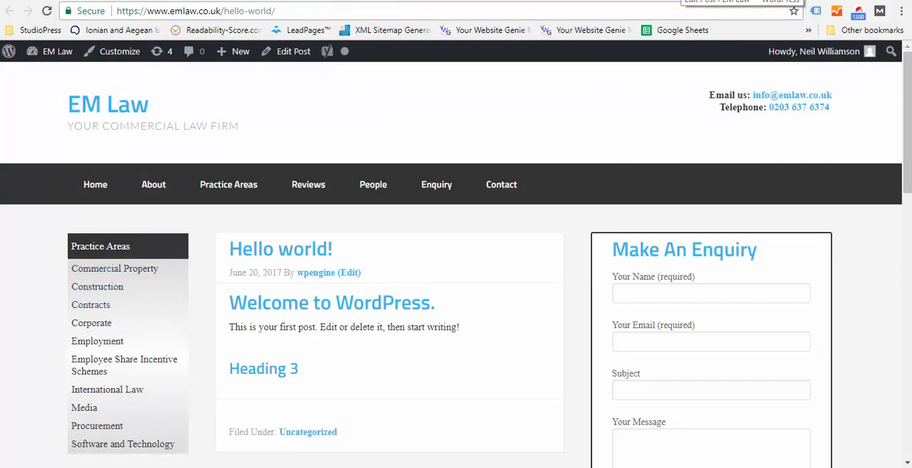
left_click(293, 51)
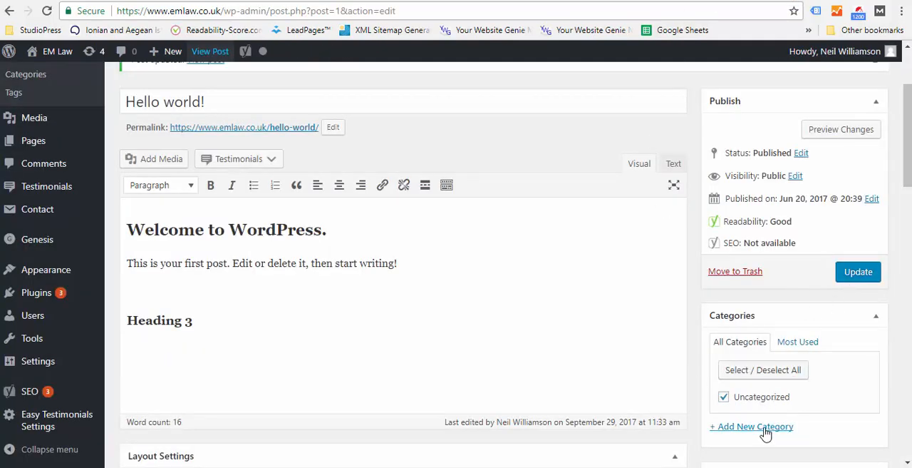
Create and assign a 'Commercial Property' category to the post, then update it.
type("C")
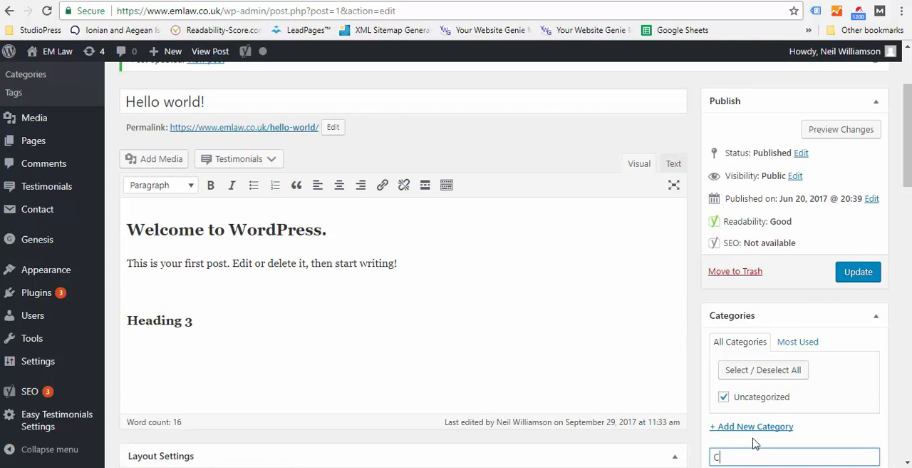
type("ommercial Property")
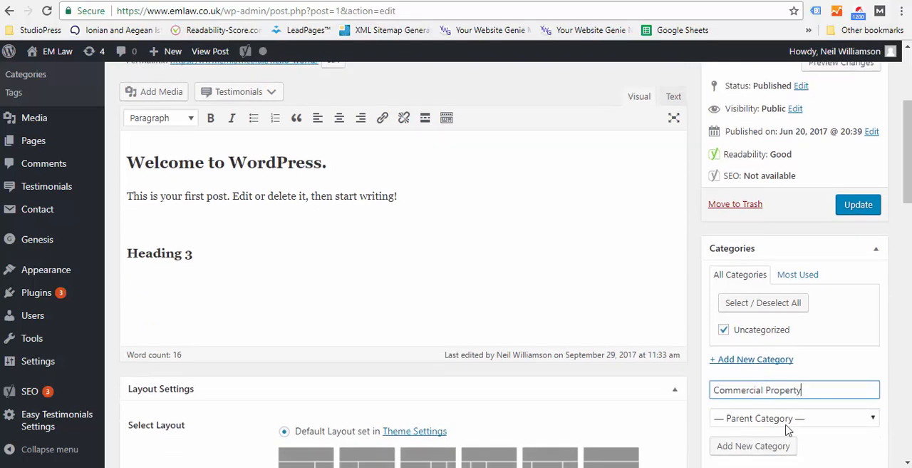
mouse_move(754, 439)
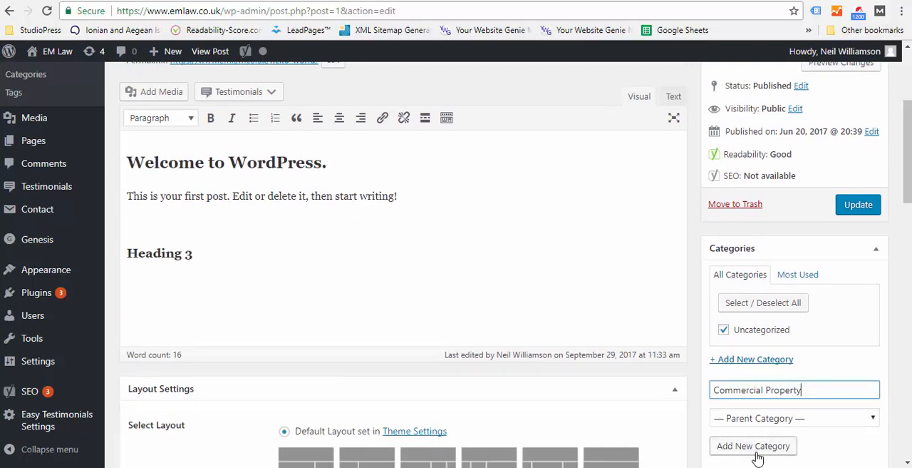
left_click(753, 445)
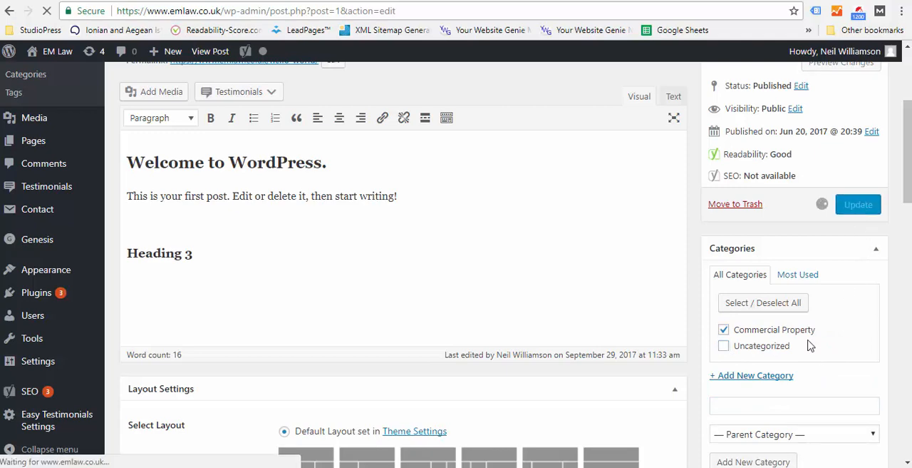
left_click(858, 204)
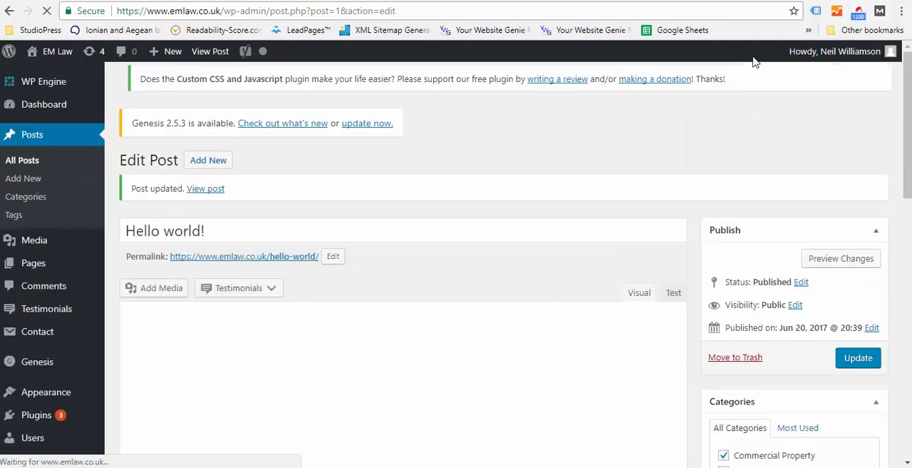
left_click(205, 188)
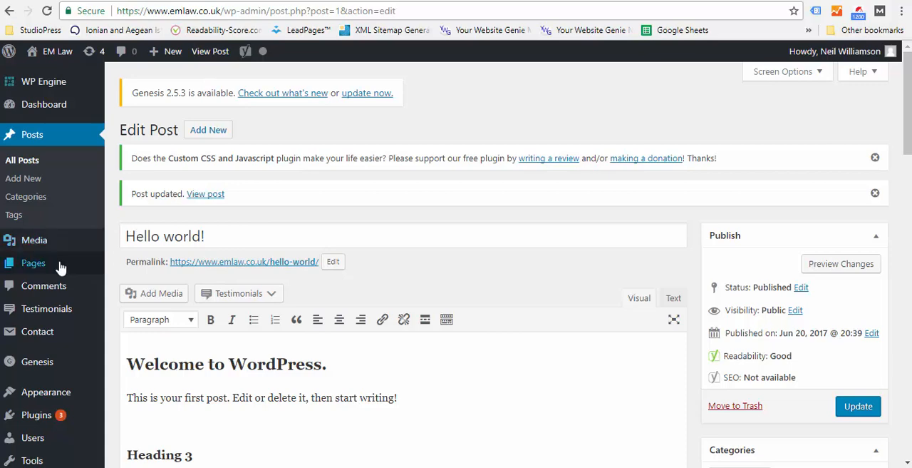
left_click(33, 263)
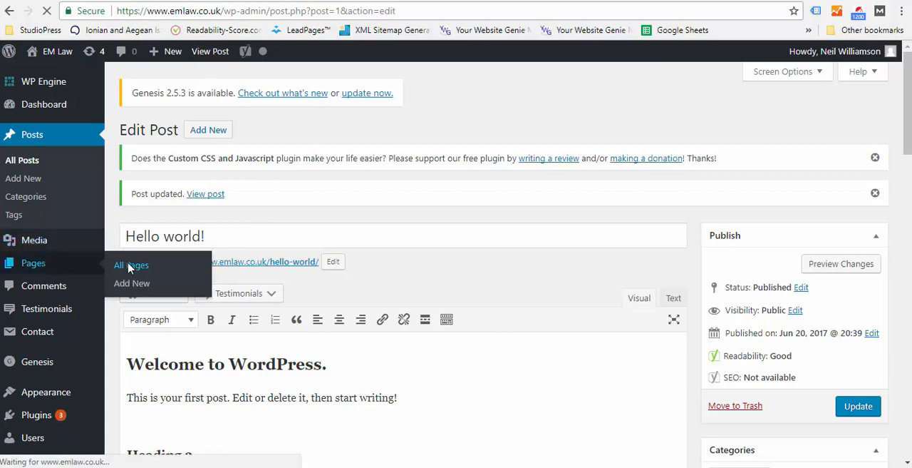
Open the About page in the editor from the All Pages list.
left_click(131, 265)
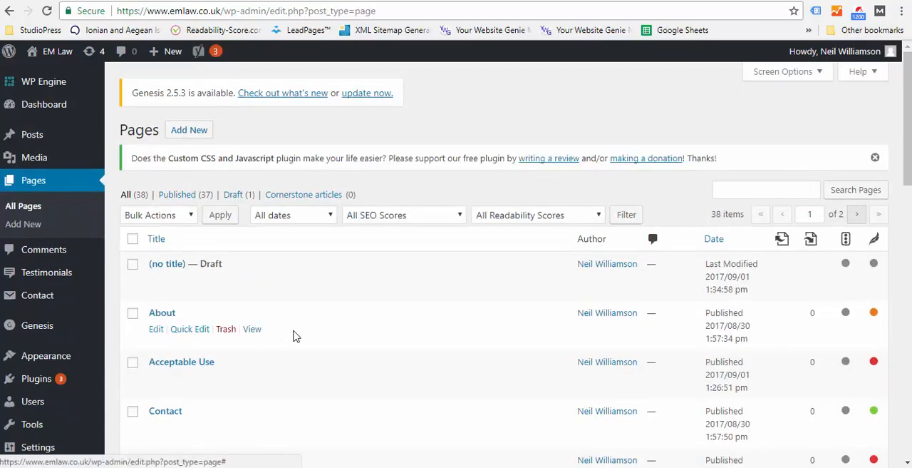
scroll("down", 3)
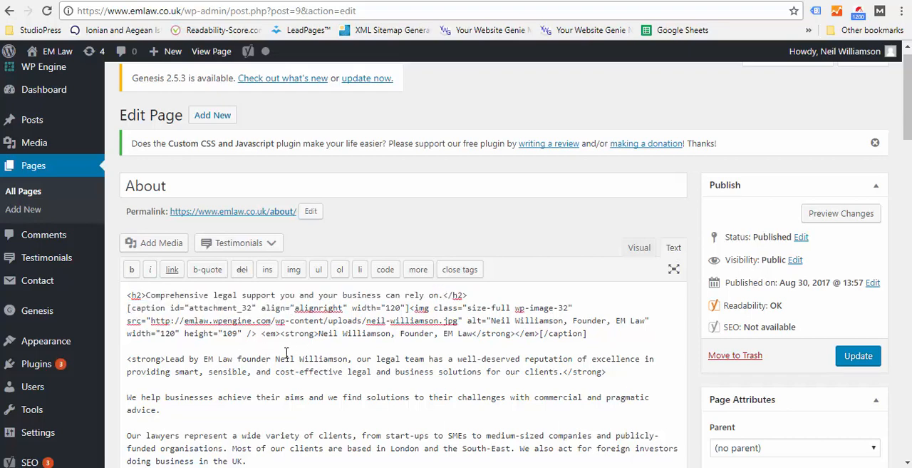
left_click(639, 247)
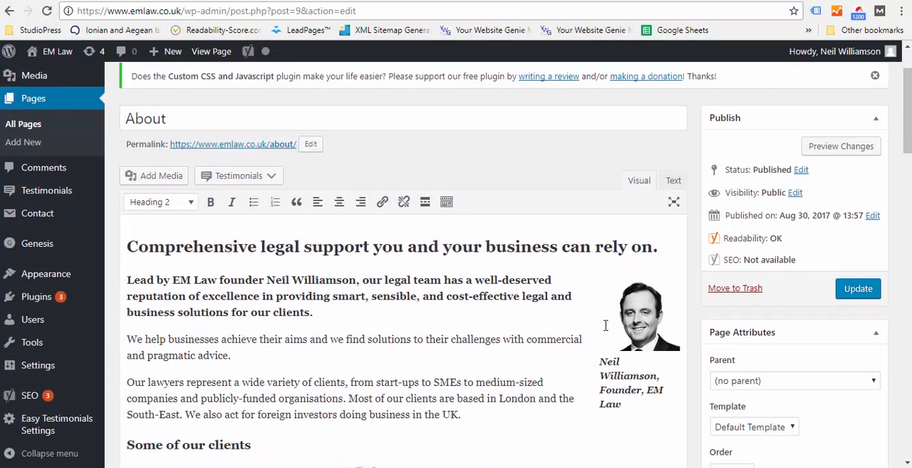
Select the founder photo in the About page's Visual editor.
left_click(639, 313)
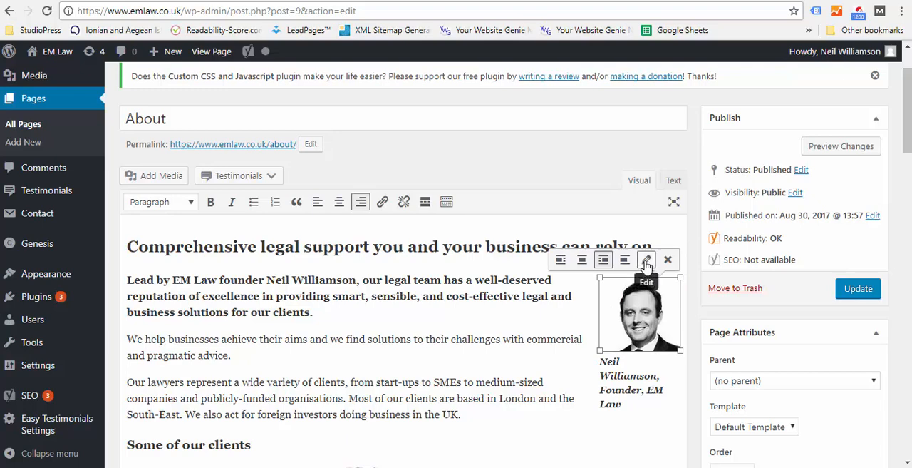
left_click(646, 258)
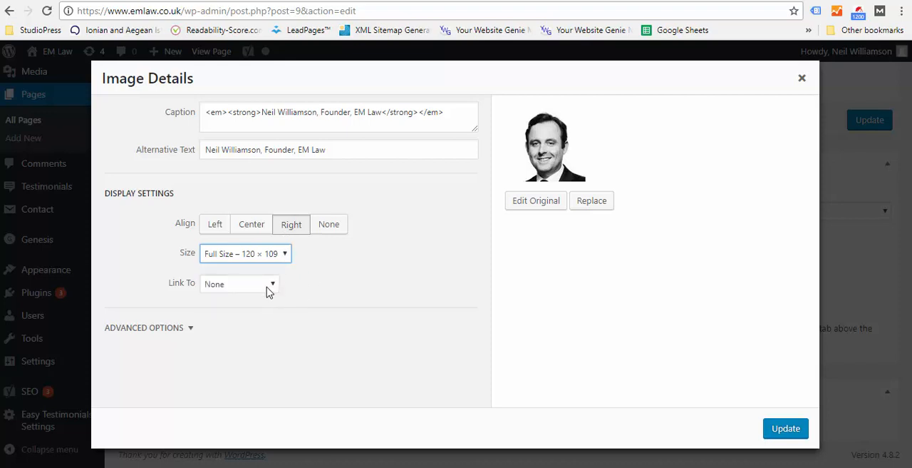
left_click(238, 283)
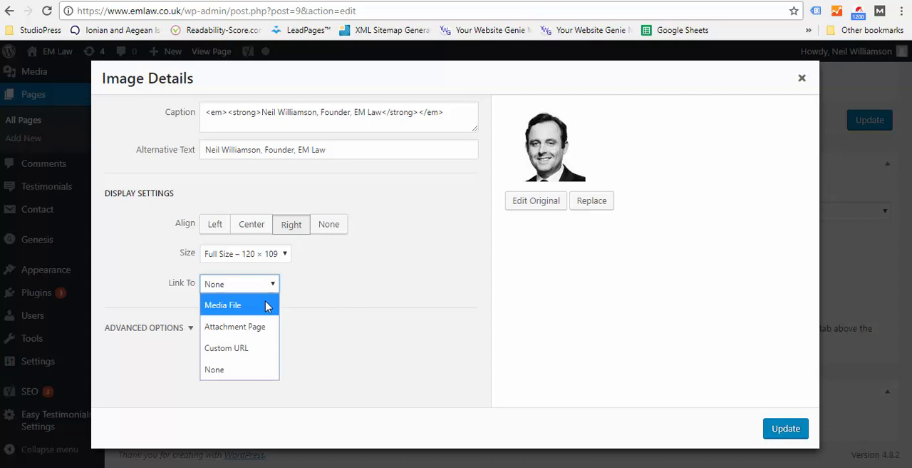
left_click(214, 369)
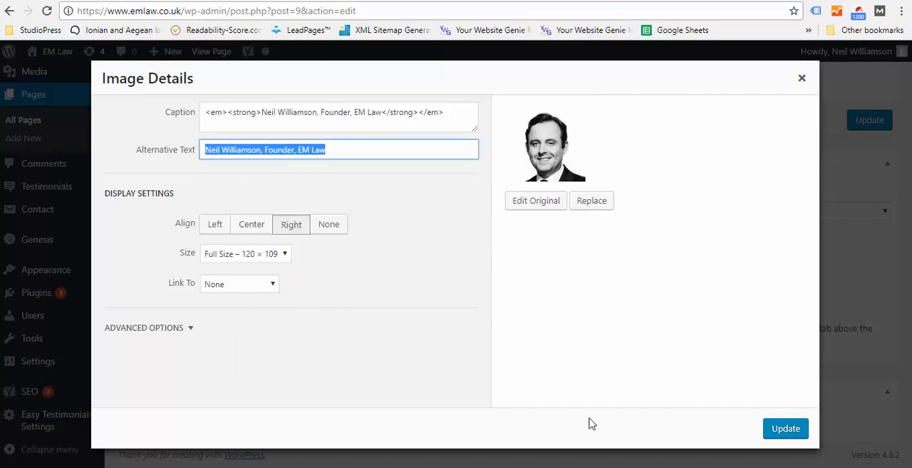
mouse_move(785, 428)
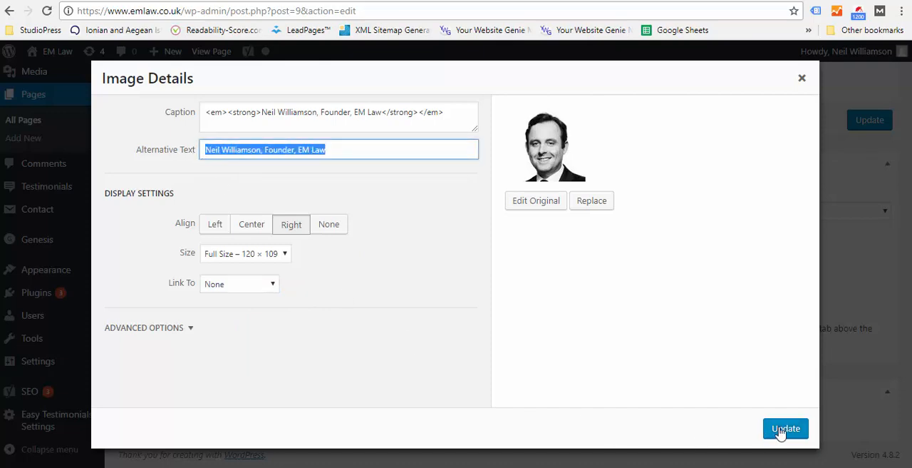
left_click(785, 428)
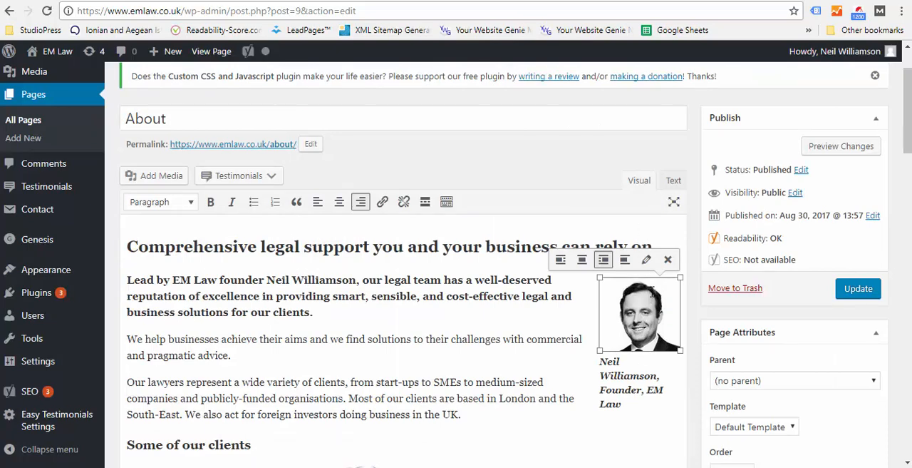
In the HTML view, copy the photo's alt text into a title attribute: 'Neil Williamson, Founder, EM Law'.
left_click(673, 180)
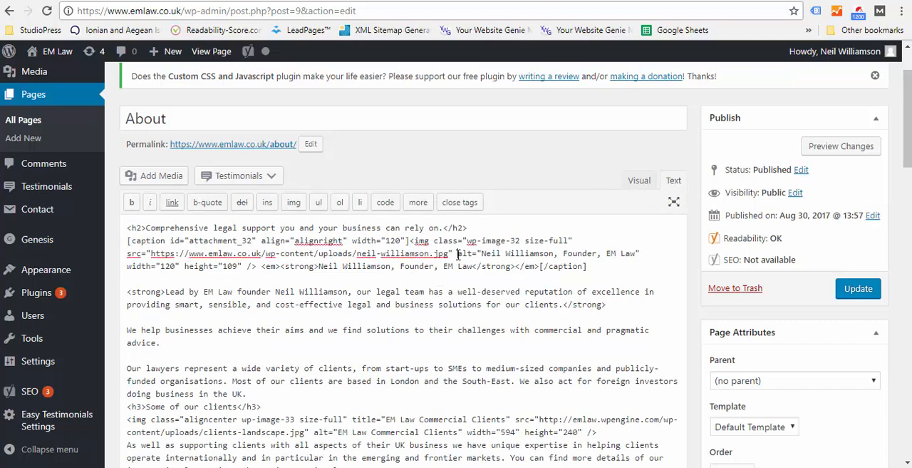
left_click_drag(460, 253, 641, 254)
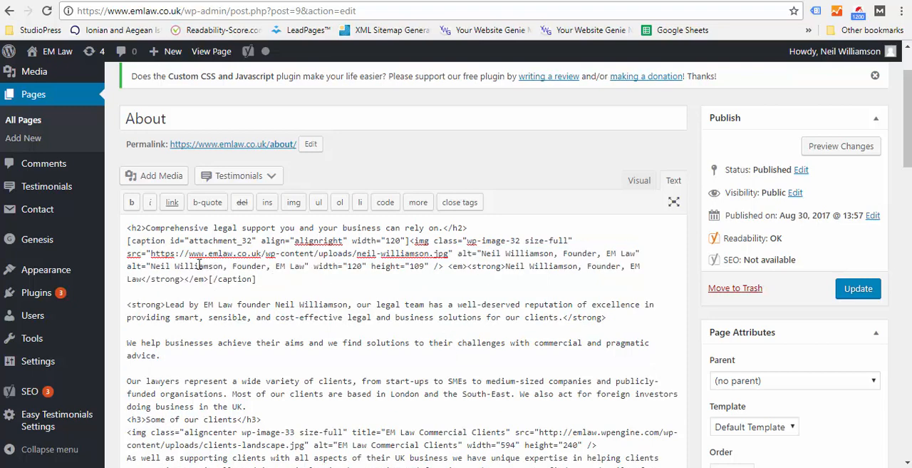
double_click(132, 265)
type("title")
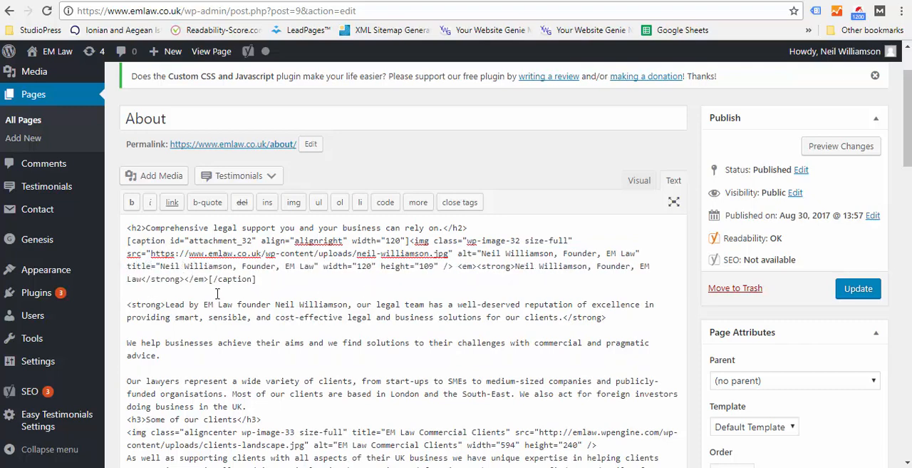
double_click(197, 265)
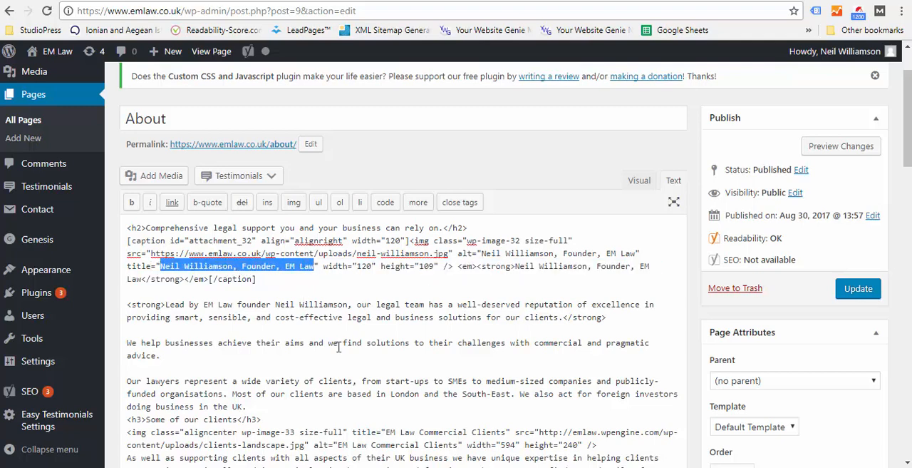
mouse_move(407, 357)
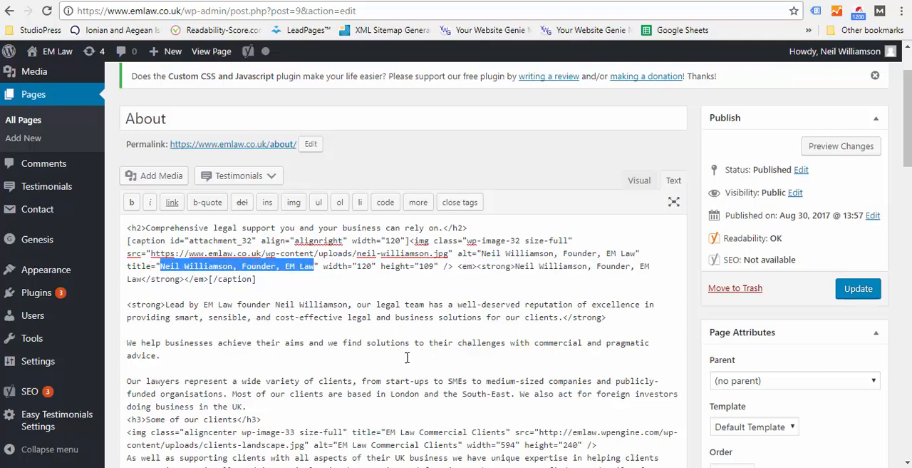
mouse_move(624, 379)
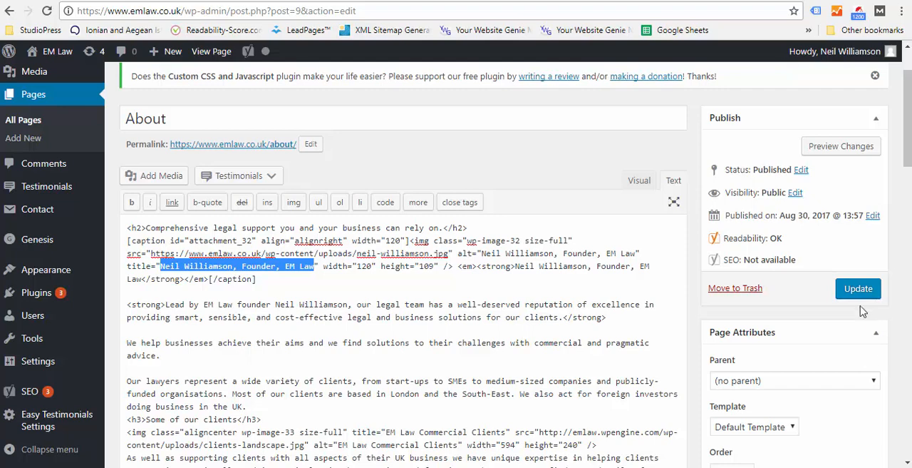
Update the About page, check it live, and return to the editor.
left_click(859, 288)
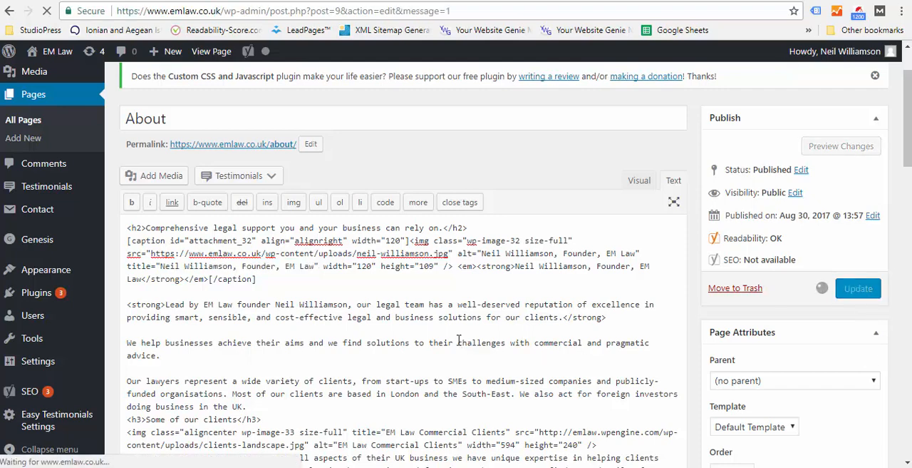
left_click(859, 288)
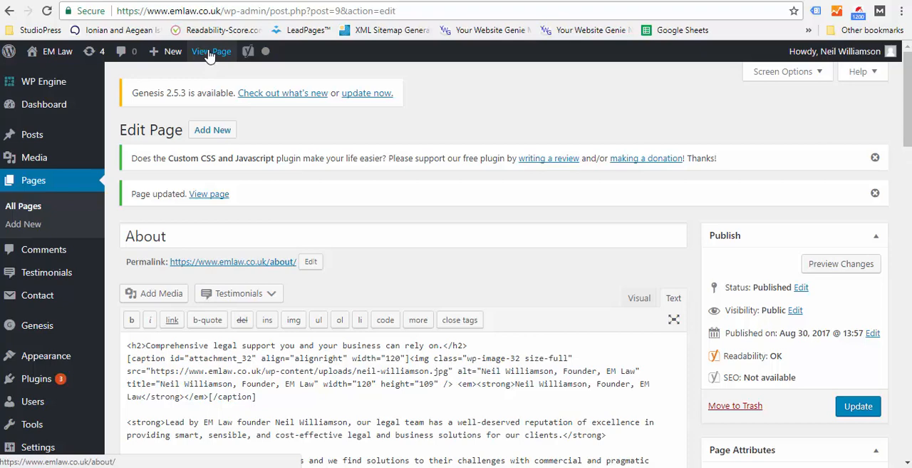
left_click(211, 50)
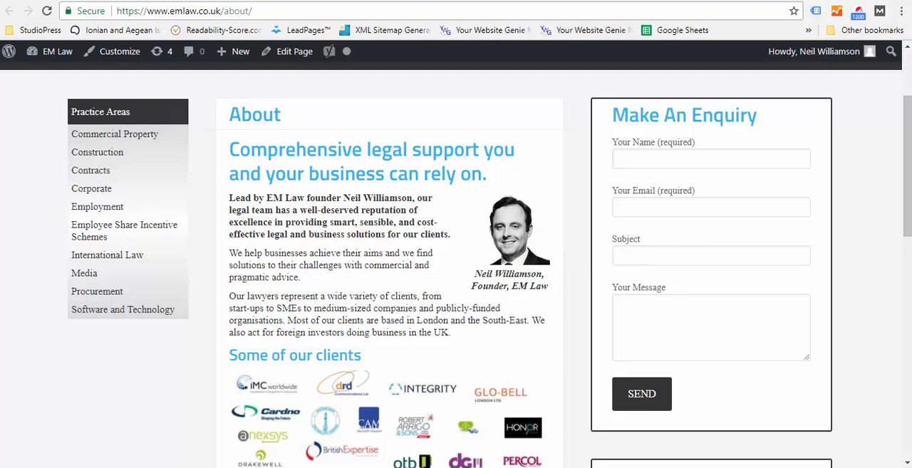
left_click(295, 50)
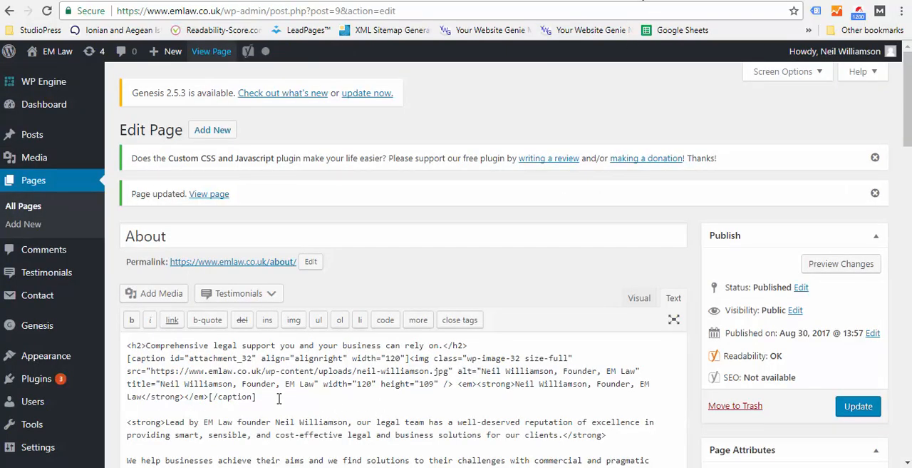
mouse_move(33, 157)
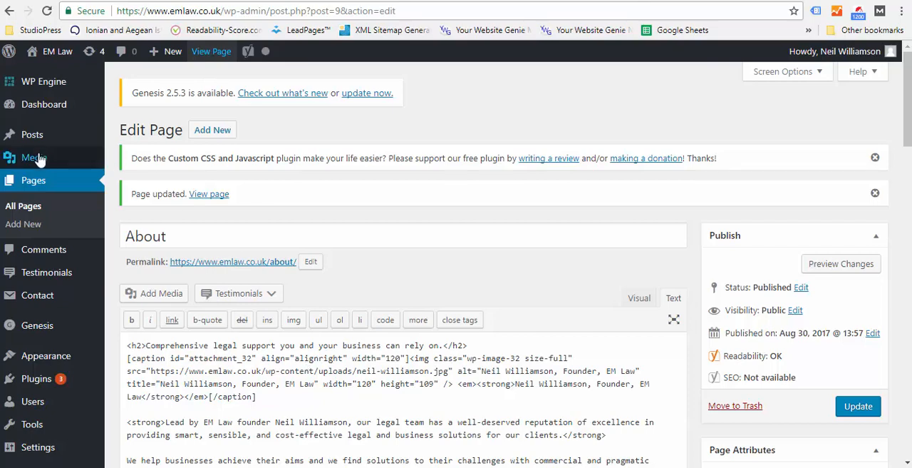
Open the Media Library from the admin menu.
left_click(34, 156)
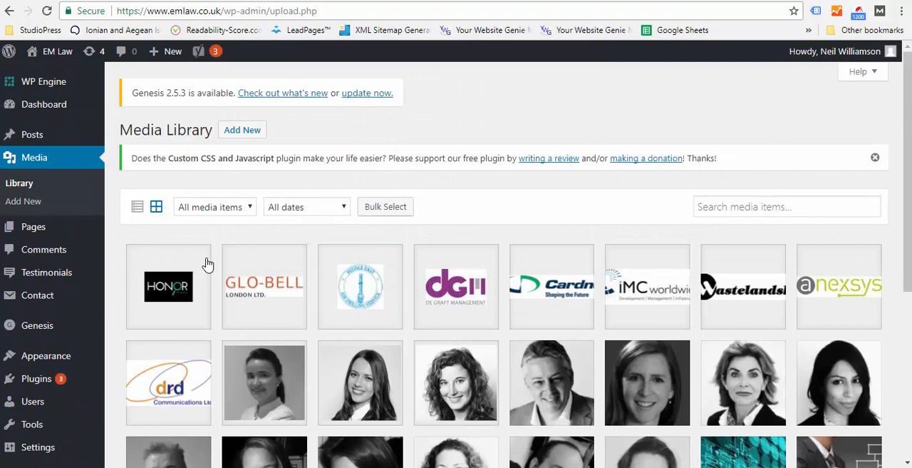
mouse_move(46, 272)
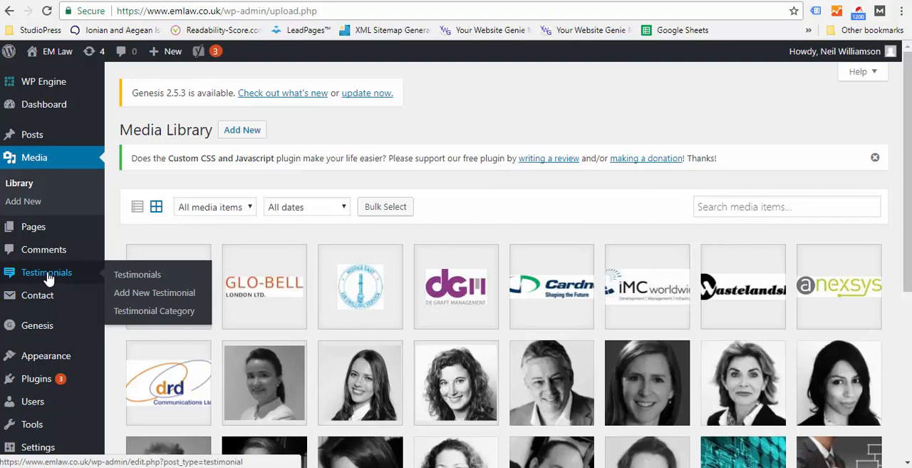
mouse_move(50, 295)
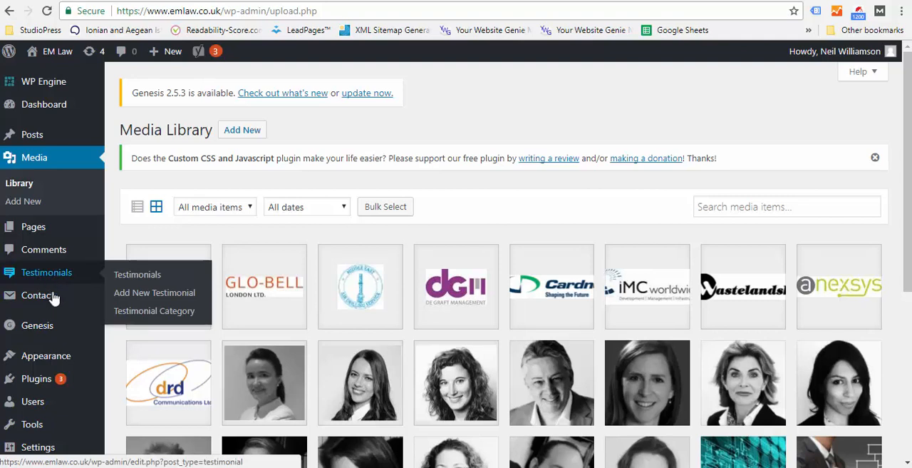
mouse_move(38, 295)
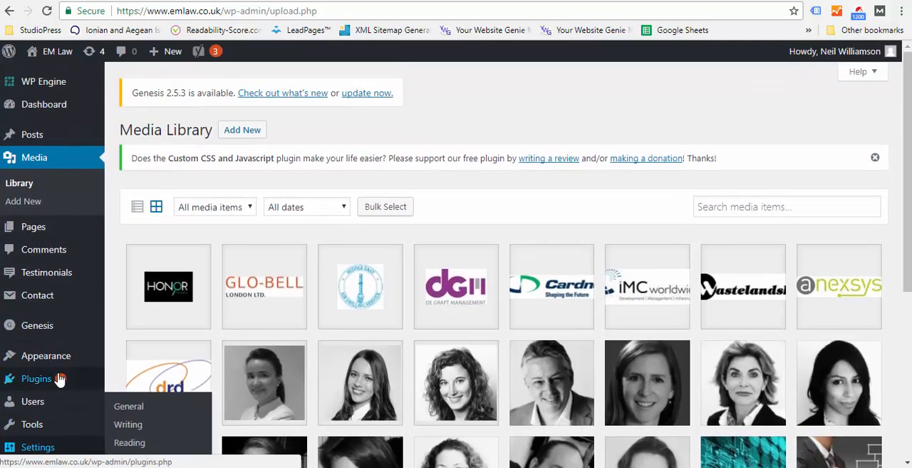
mouse_move(88, 344)
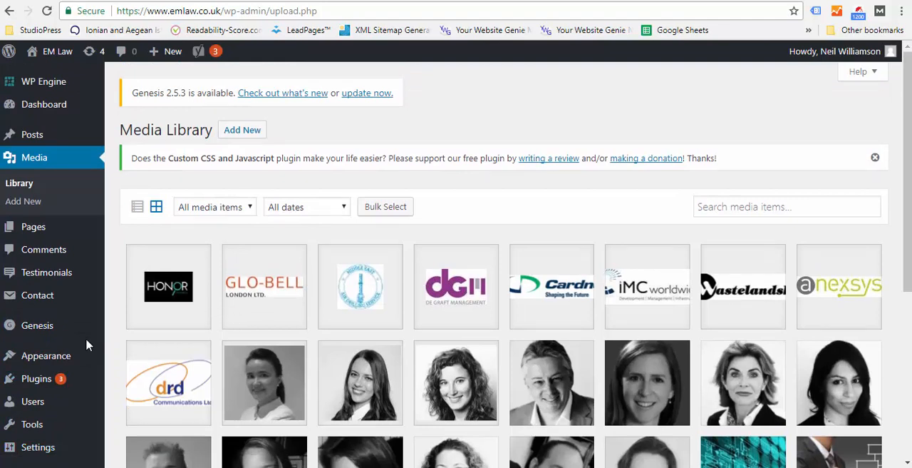
mouse_move(46, 272)
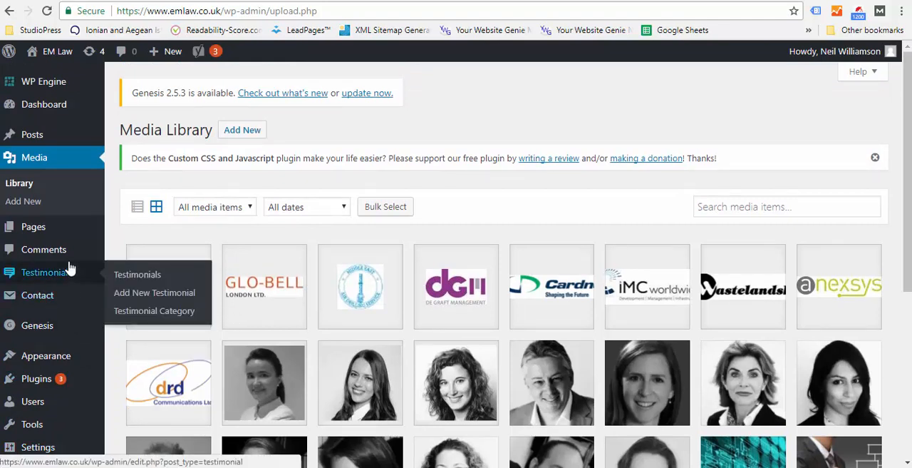
mouse_move(80, 284)
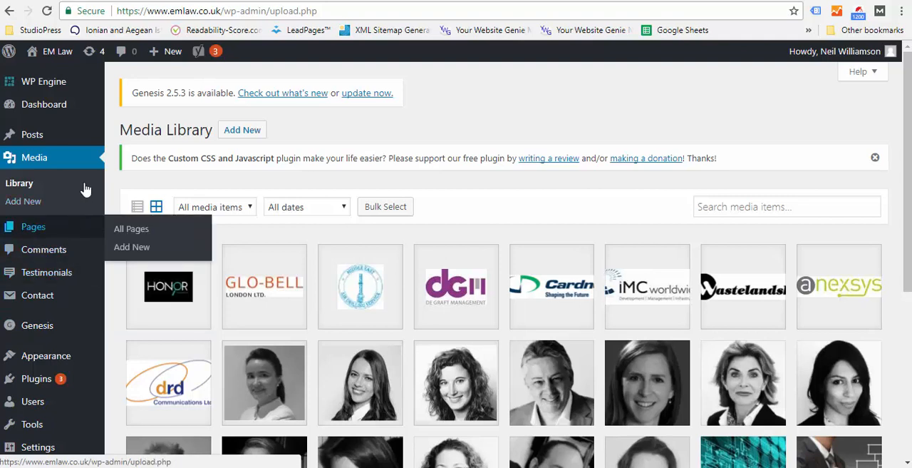
mouse_move(47, 272)
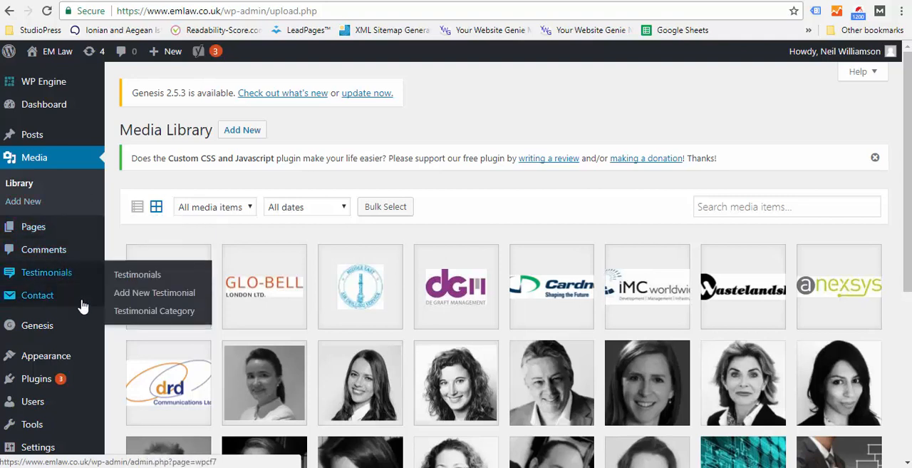
mouse_move(259, 296)
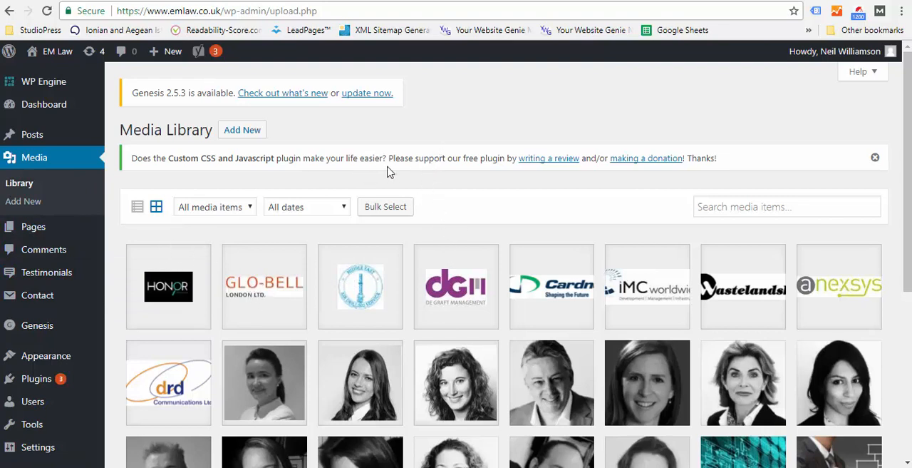
mouse_move(397, 182)
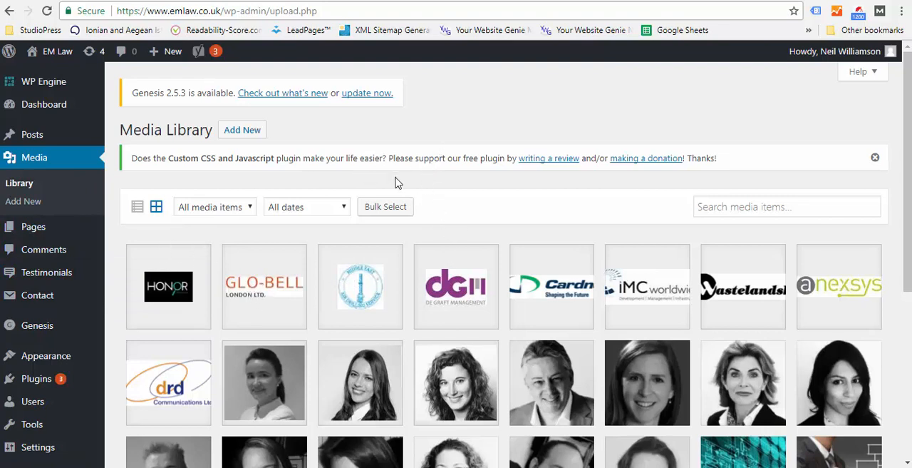